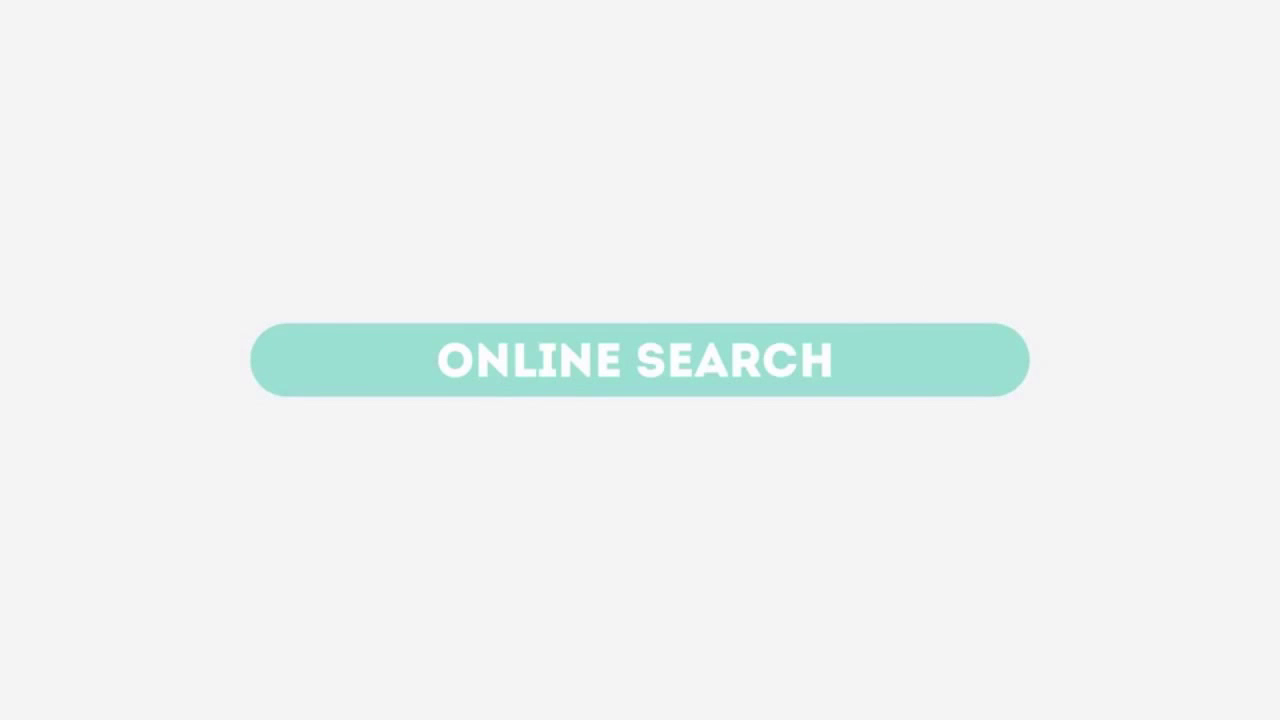
pyautogui.click(640, 360)
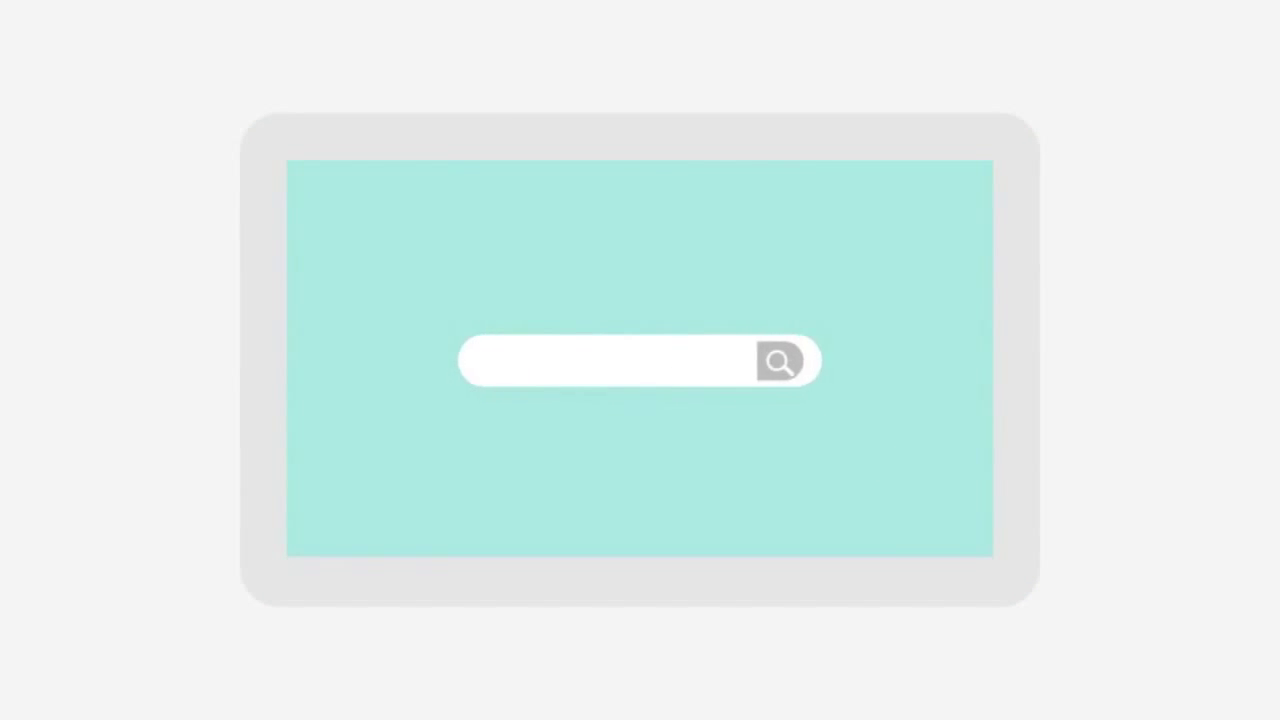
pyautogui.write('Best book store in my city')
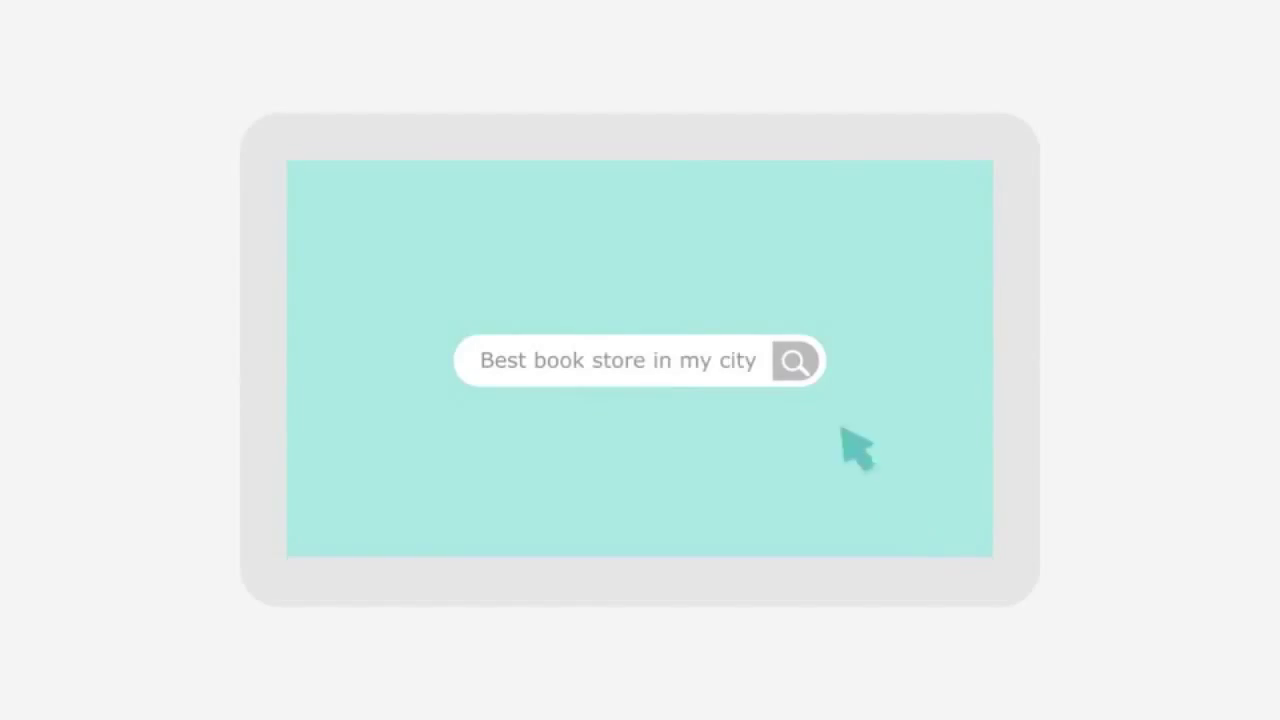
pyautogui.click(795, 361)
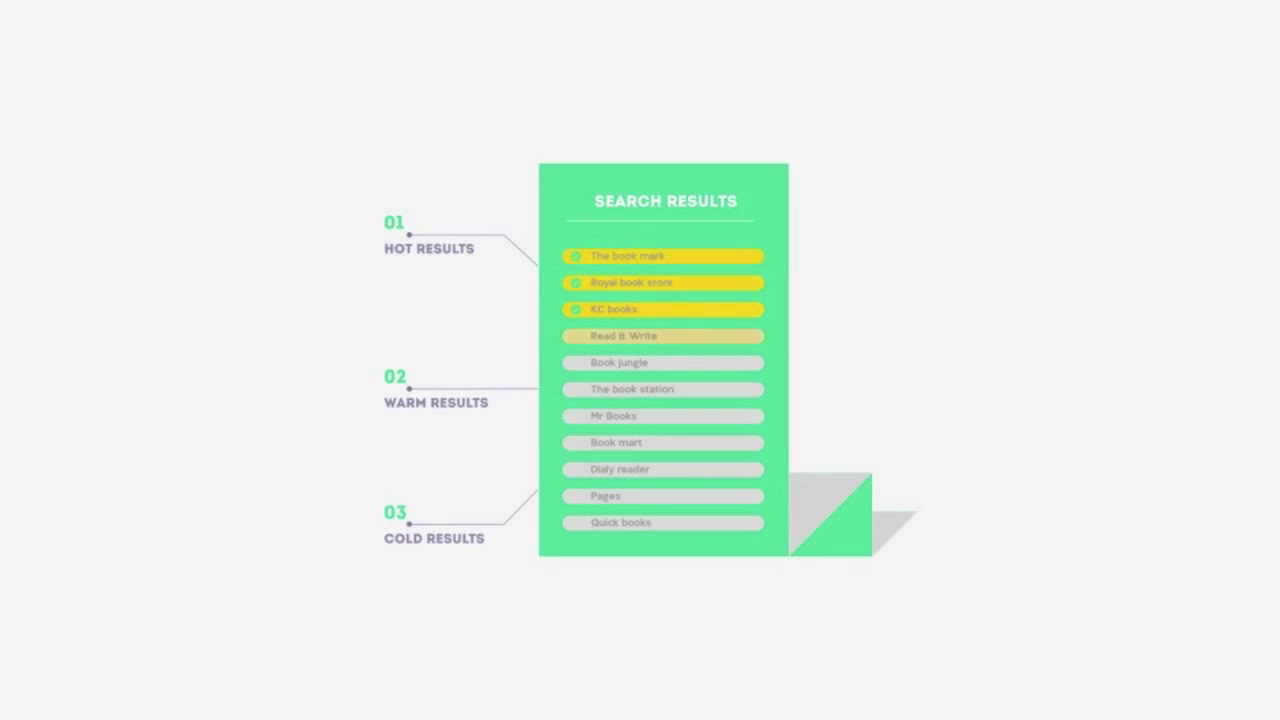
pyautogui.click(663, 335)
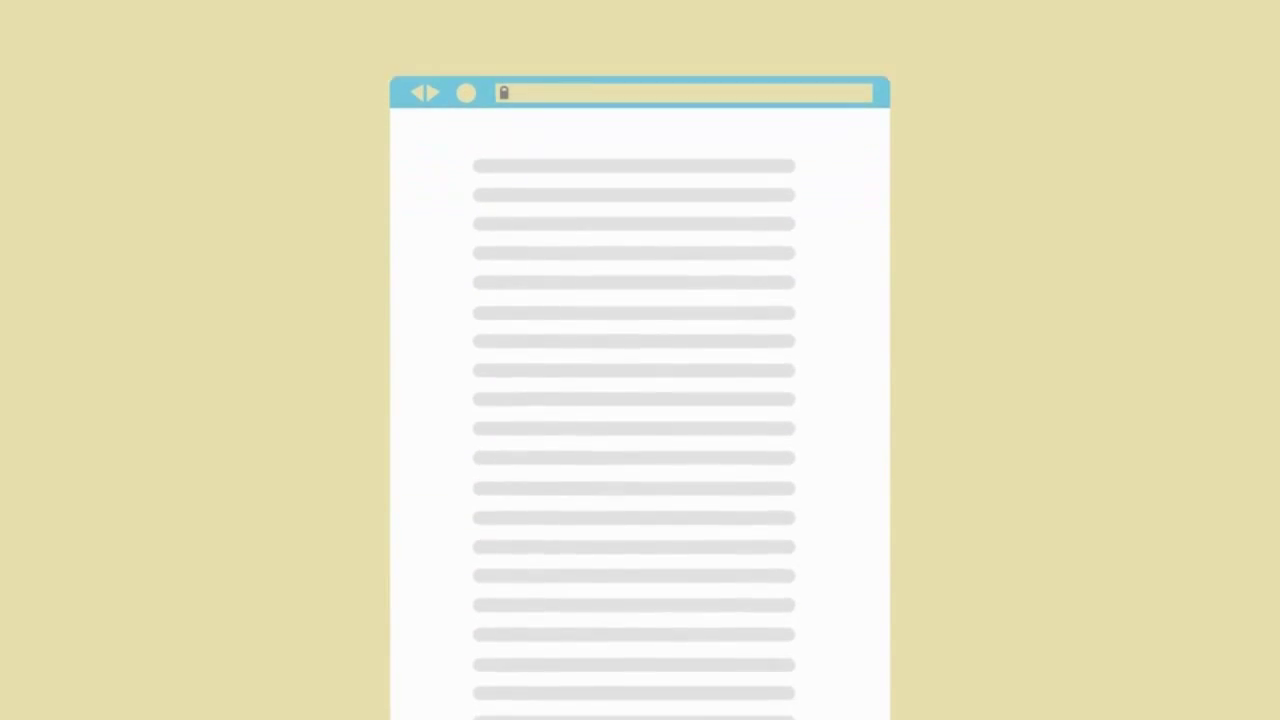
pyautogui.scroll(-3)
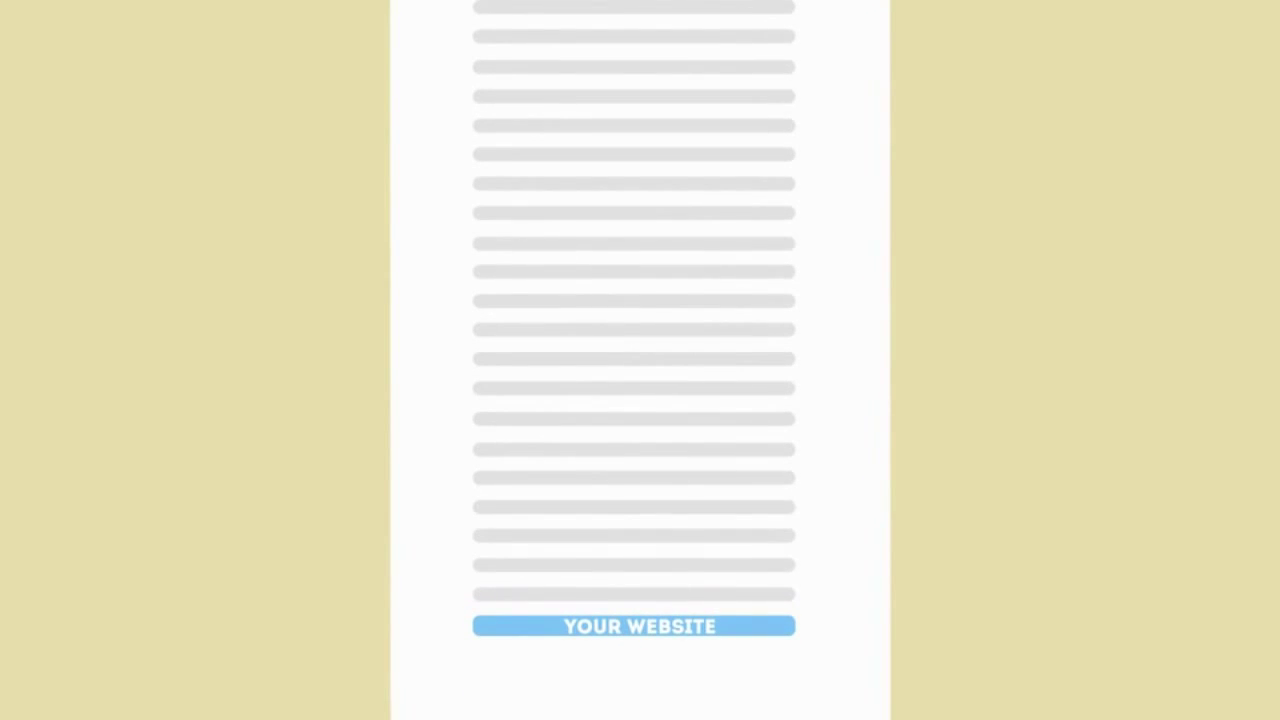